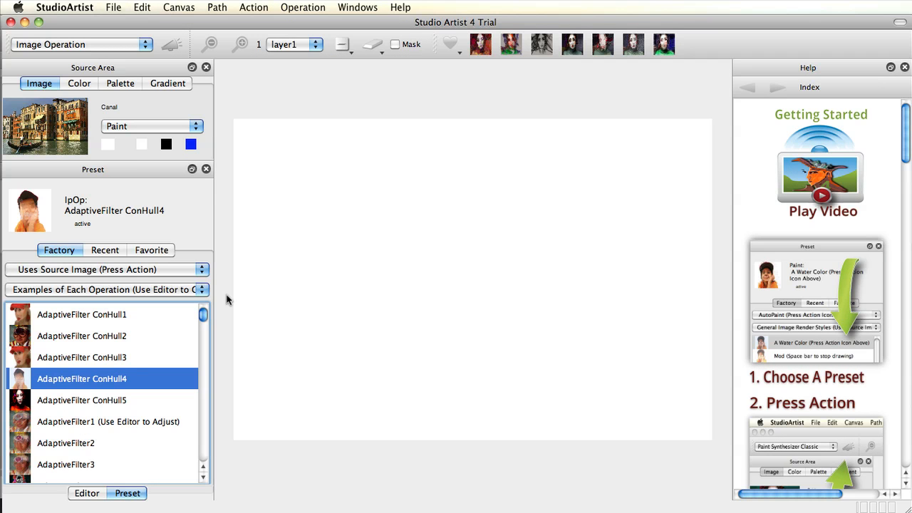
mouse_move(124, 40)
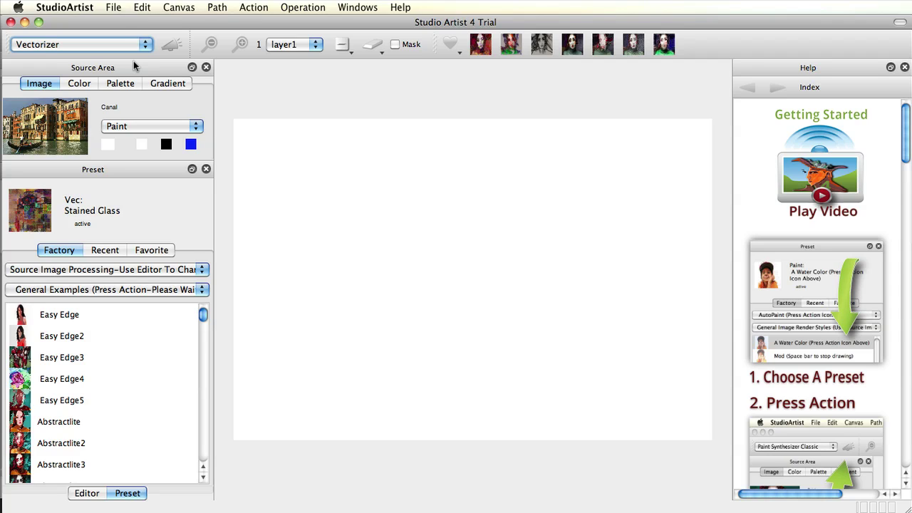
Load the Junkboat trial source and render it with the Block1 vectorizer preset
click(113, 7)
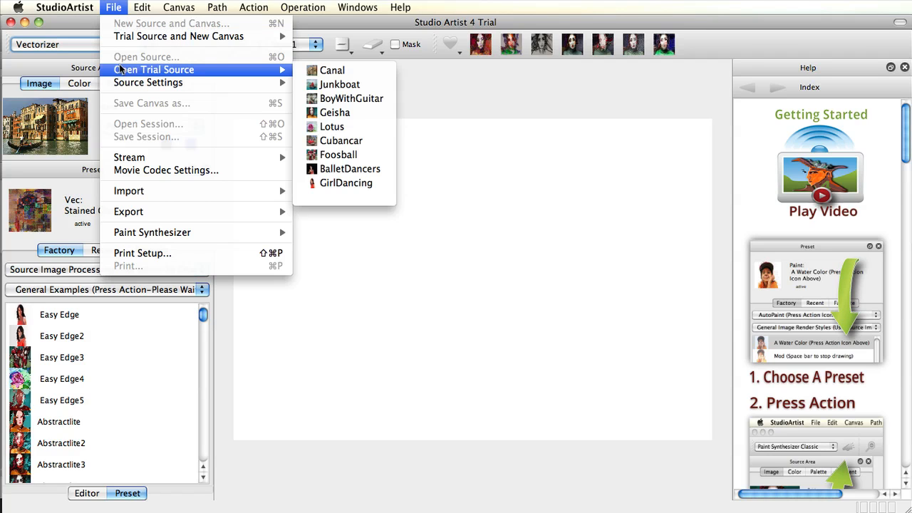
click(340, 84)
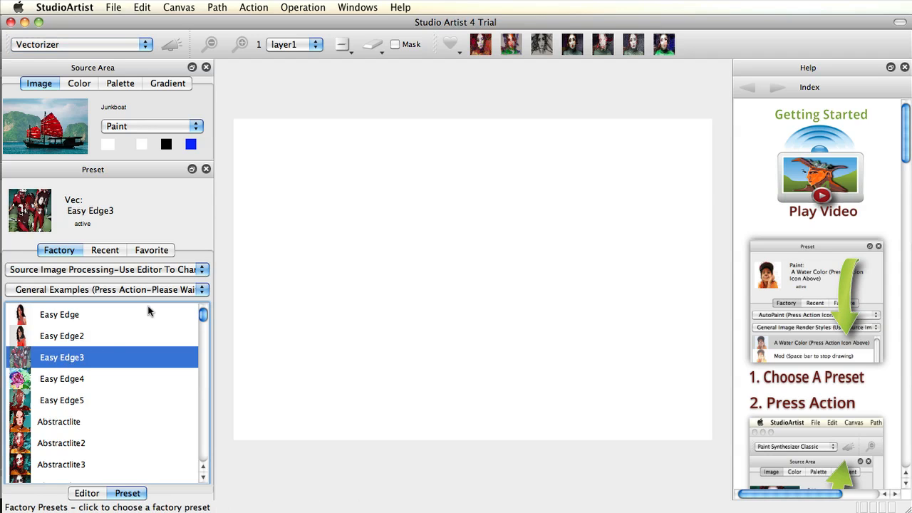
click(171, 44)
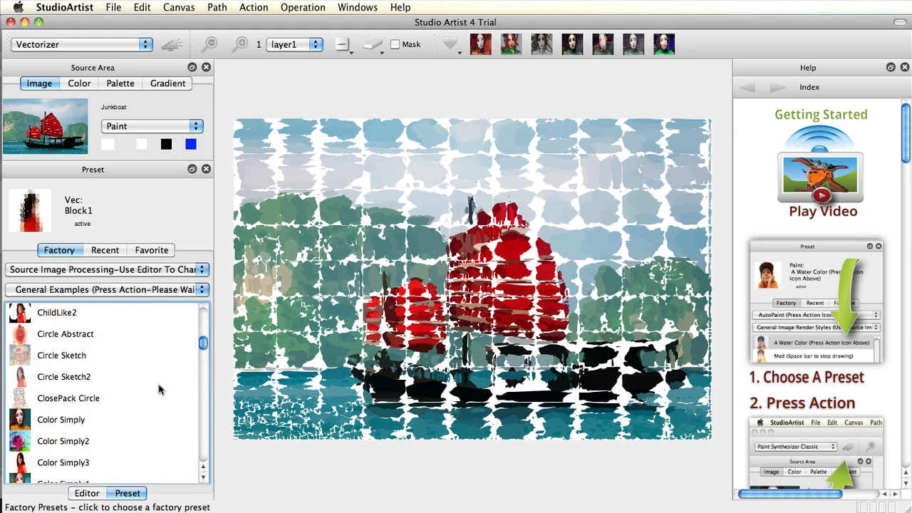
Render the junkboat with the Color Simply and Generic presets, then show Generic's parameters
click(61, 419)
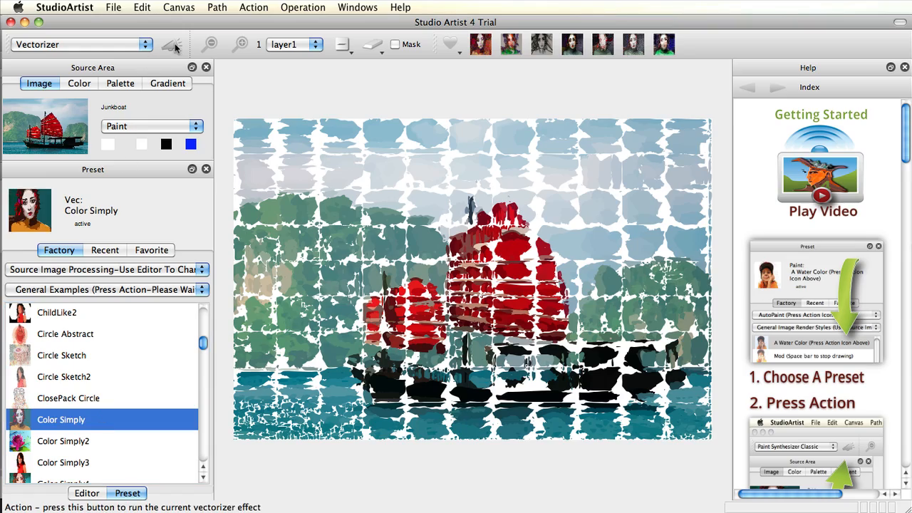
click(171, 45)
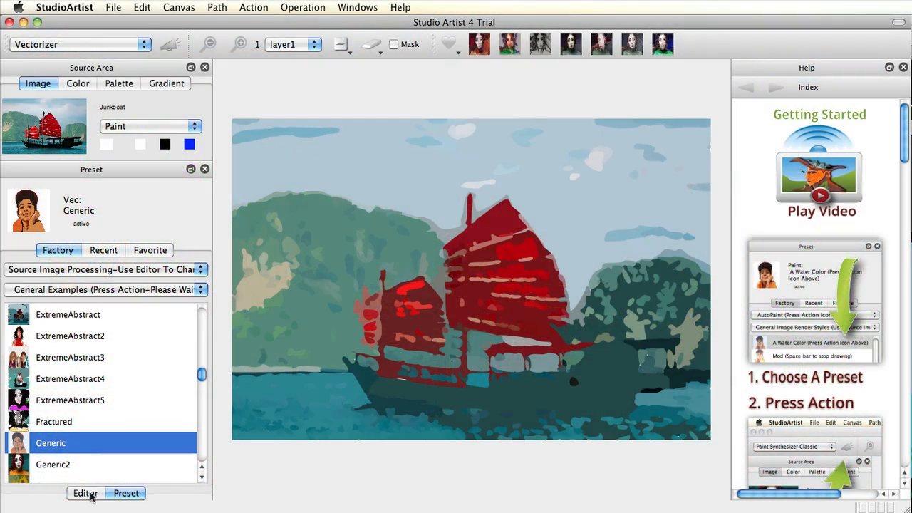
click(85, 493)
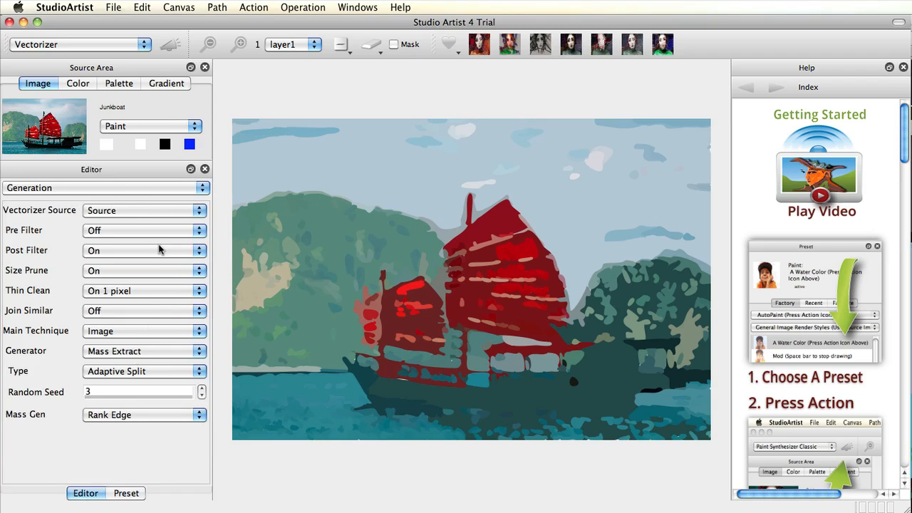
In the Generation section, set the Main Technique to Shape with ellipse shapes
click(103, 187)
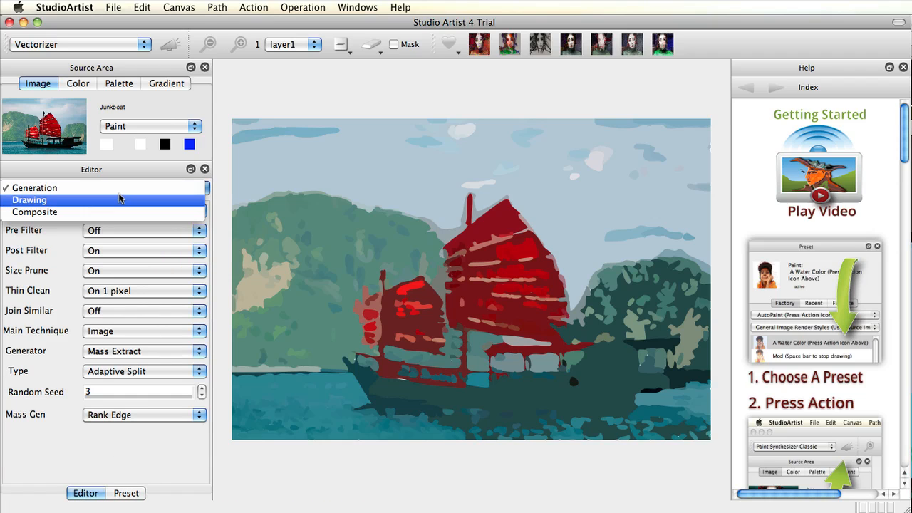
click(34, 187)
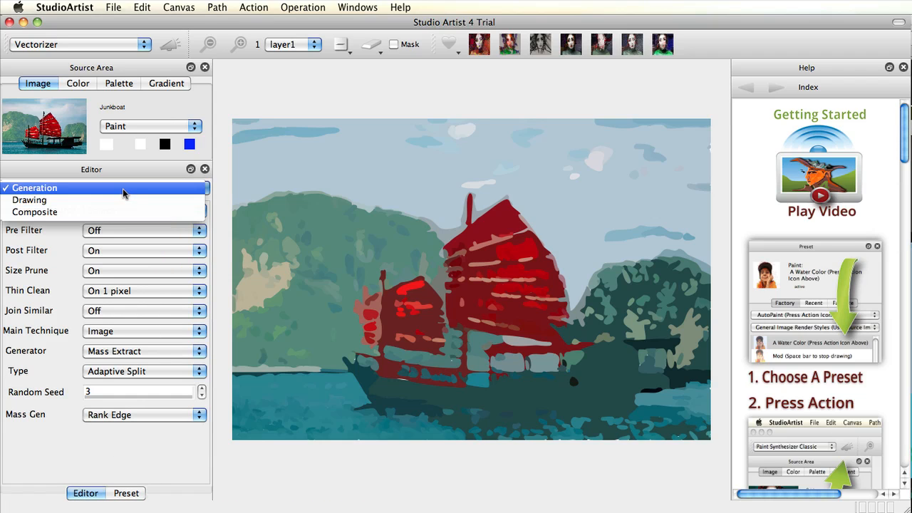
click(33, 188)
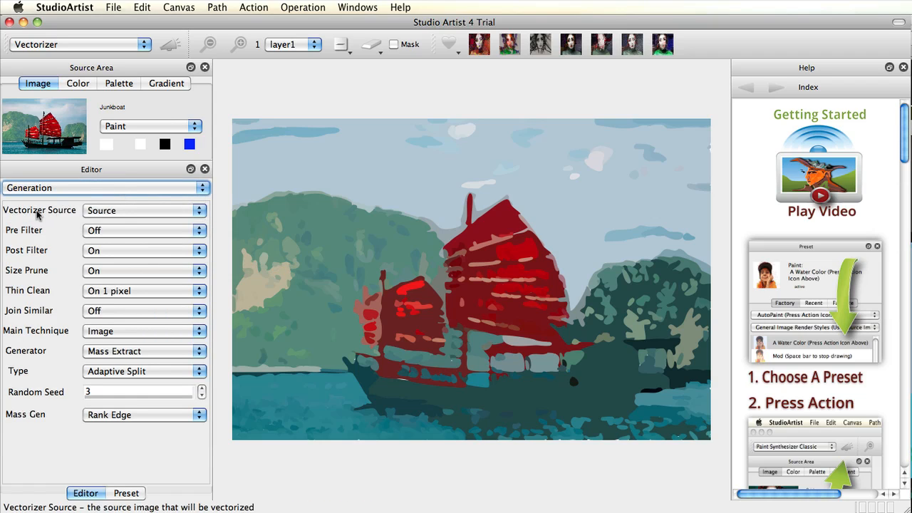
click(143, 210)
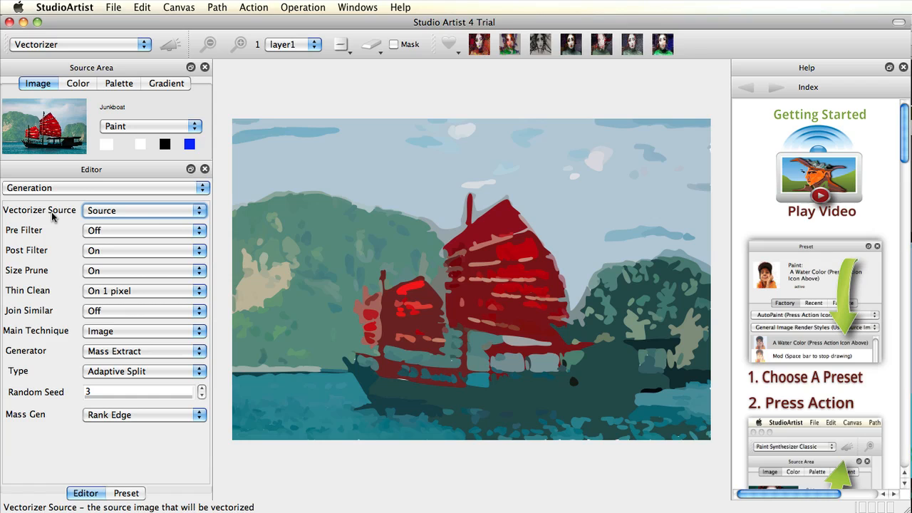
click(142, 331)
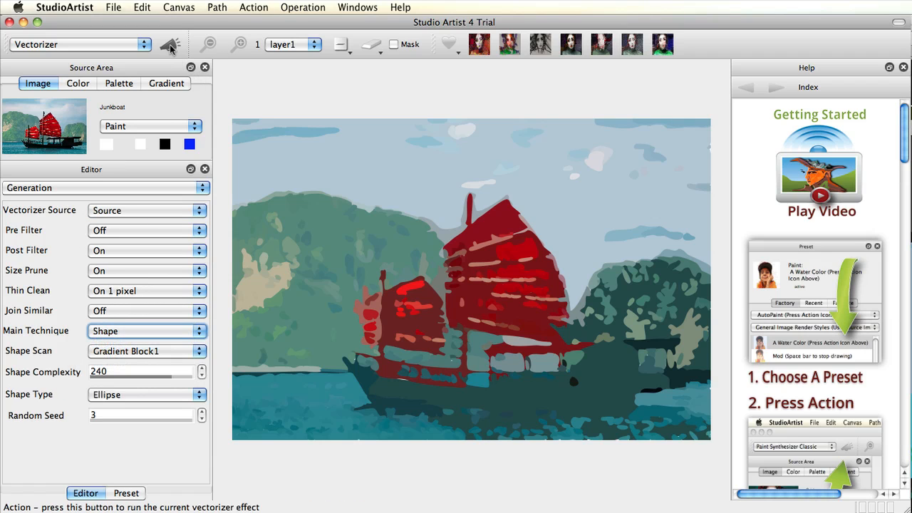
Render the junkboat as ellipse shapes, then with the Flat Input technique
click(170, 44)
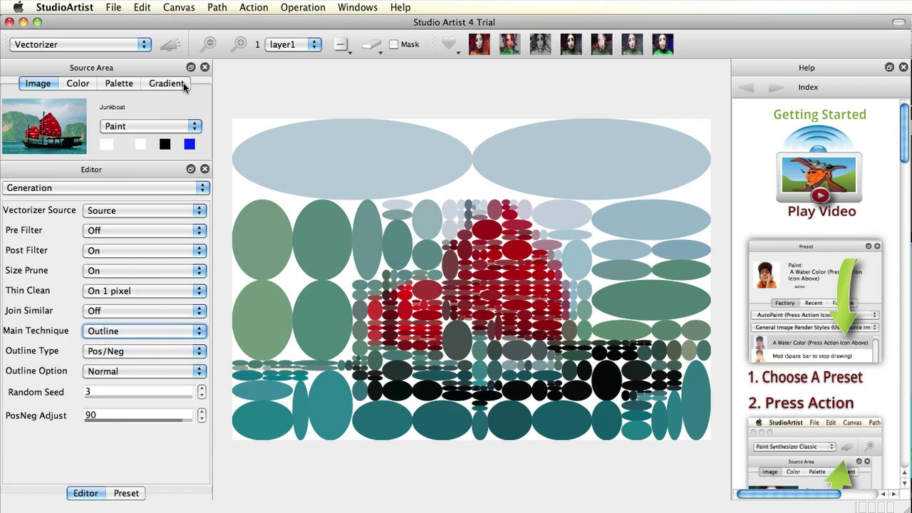
click(170, 44)
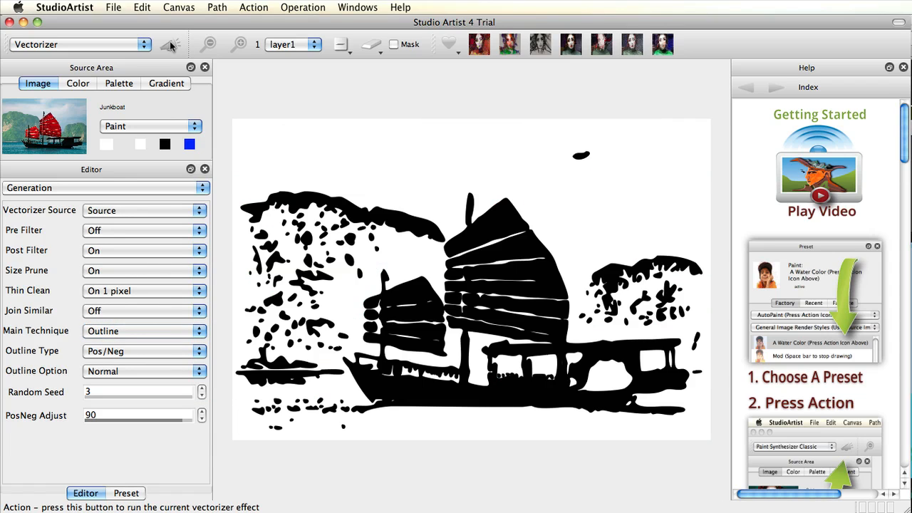
click(142, 330)
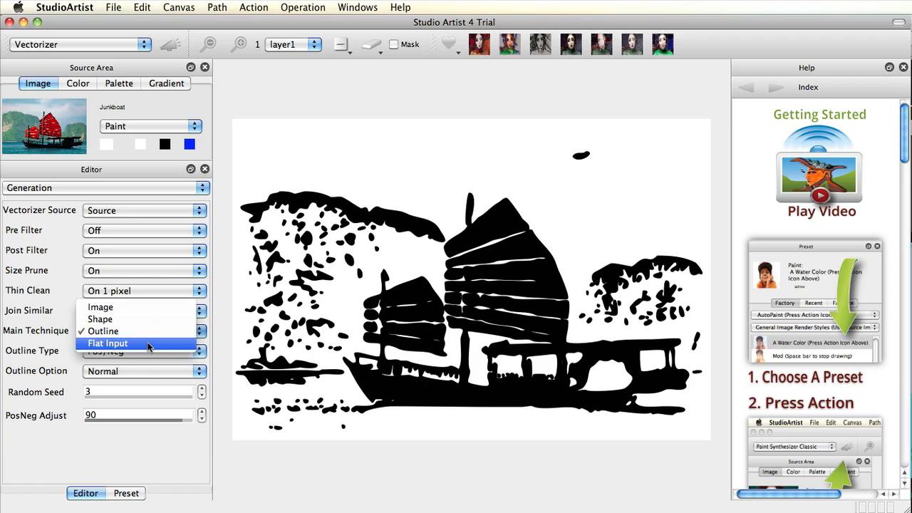
click(107, 343)
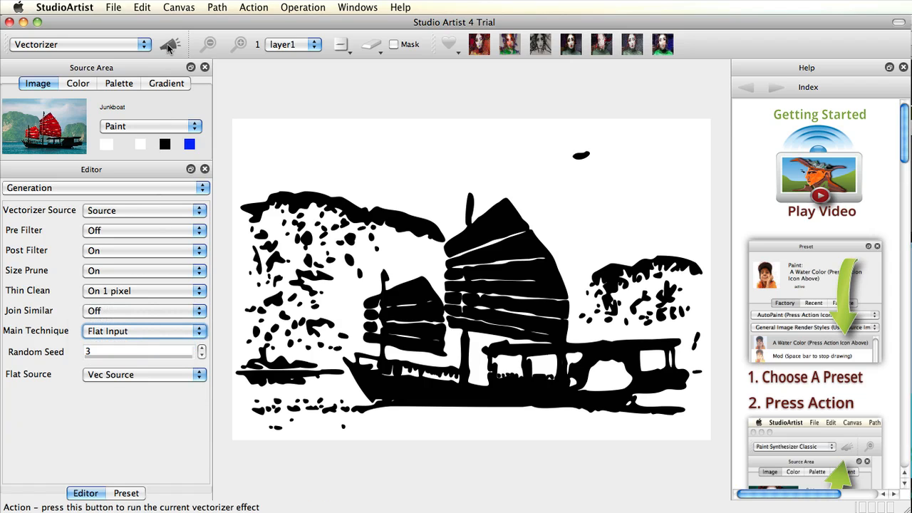
click(169, 44)
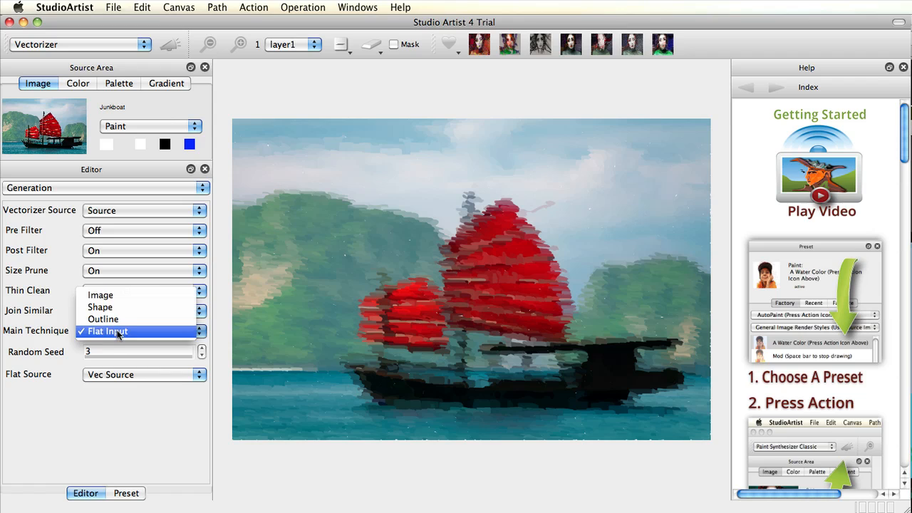
Try Shape with dual rotated ellipses, then set the technique back to Image region extraction
click(100, 307)
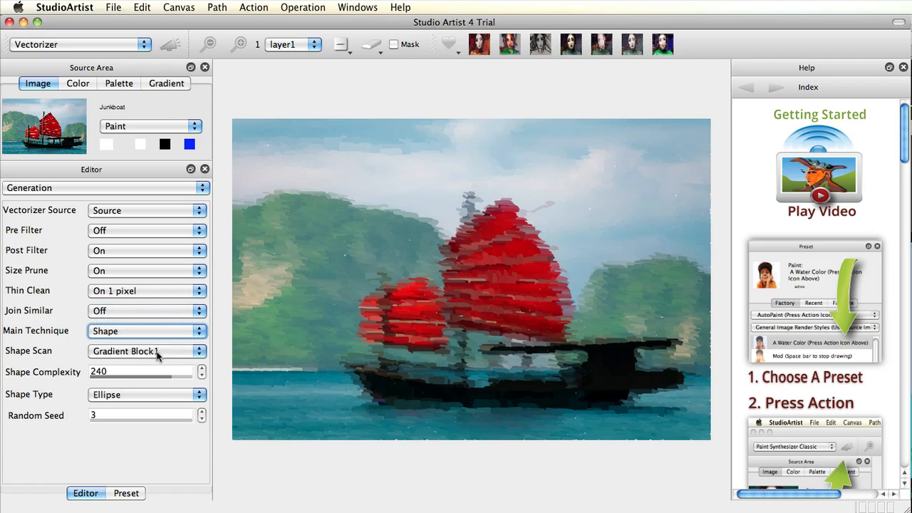
click(146, 394)
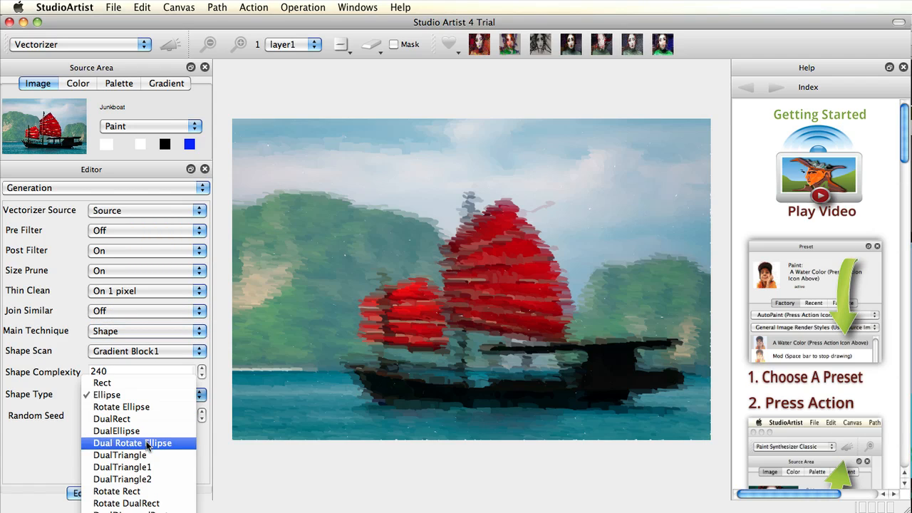
click(131, 443)
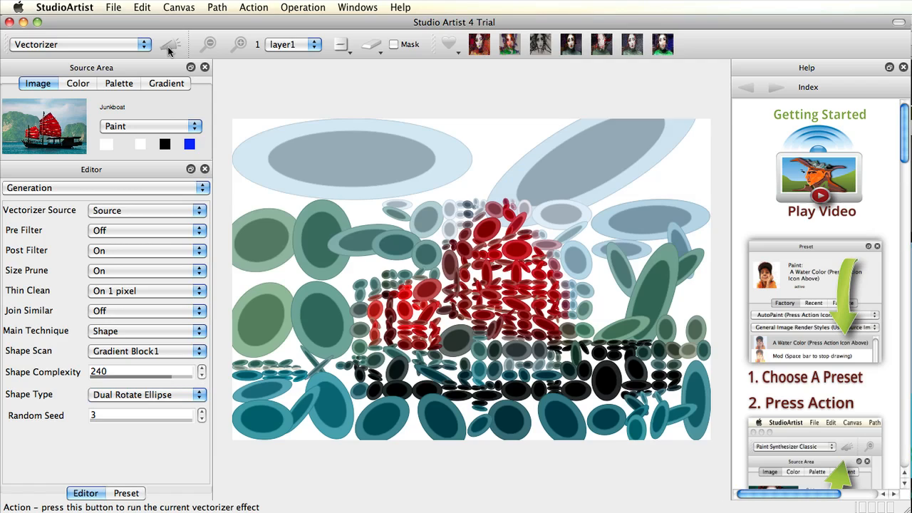
mouse_move(157, 351)
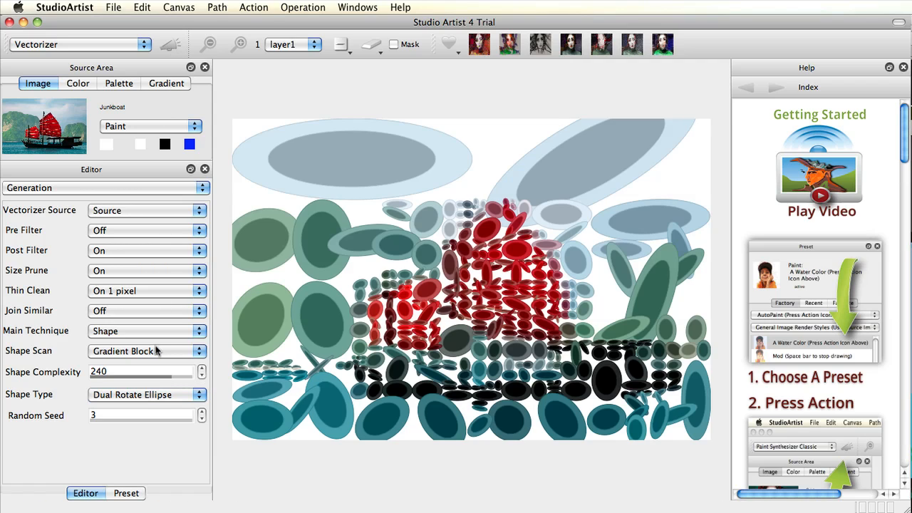
click(146, 330)
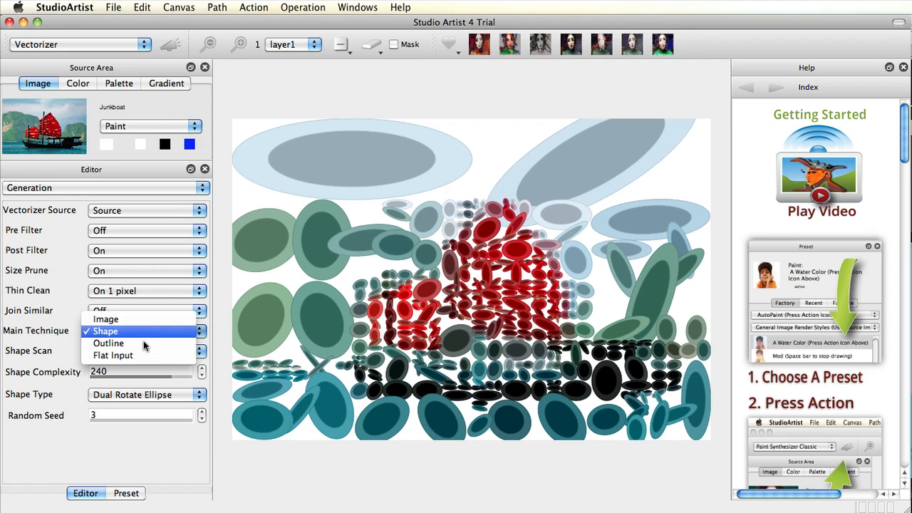
click(106, 318)
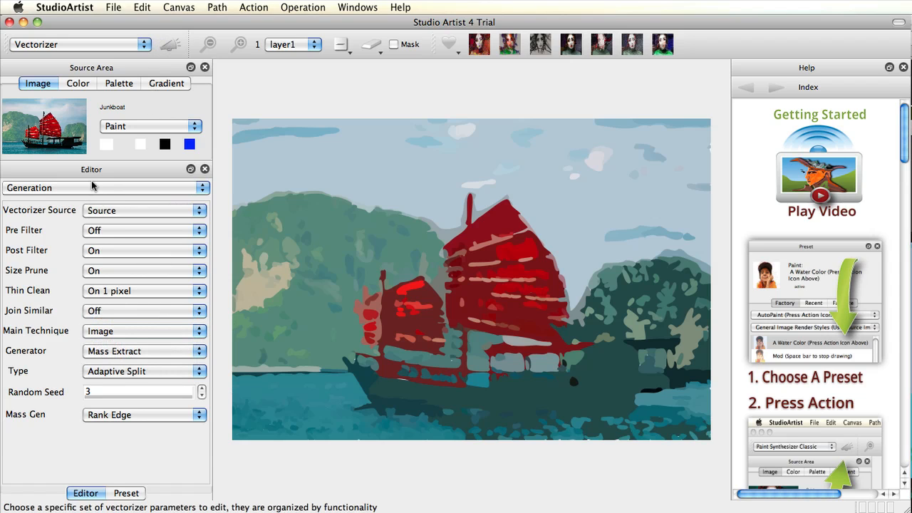
In Drawing, set Src Color From to Mean Random Hue and black region outlines of size 1, rerendering
click(103, 187)
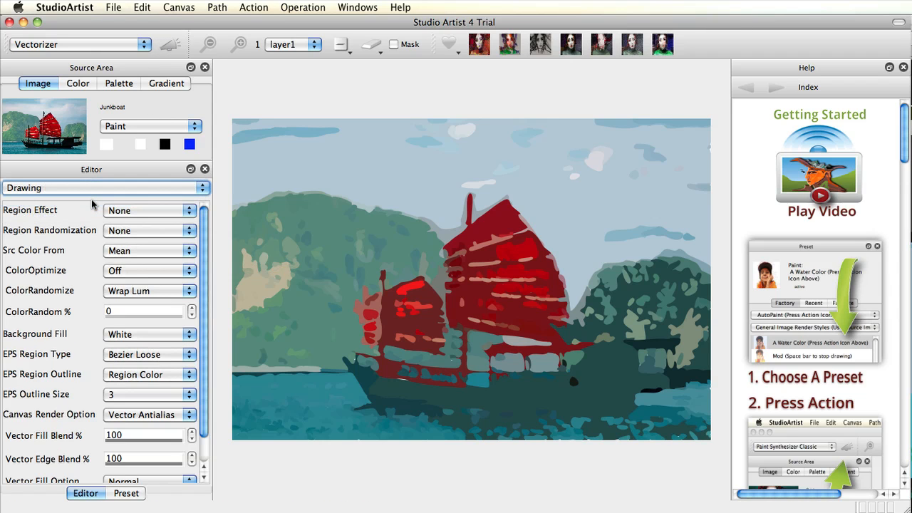
mouse_move(54, 243)
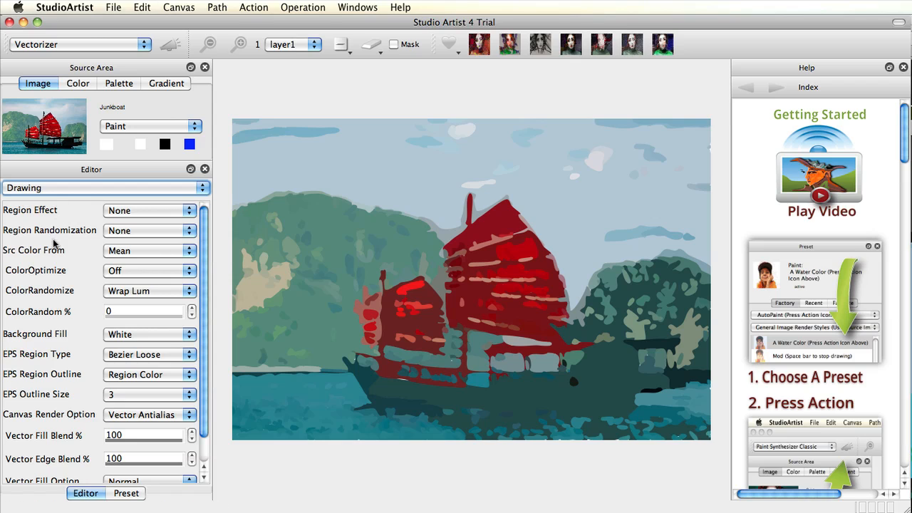
mouse_move(121, 250)
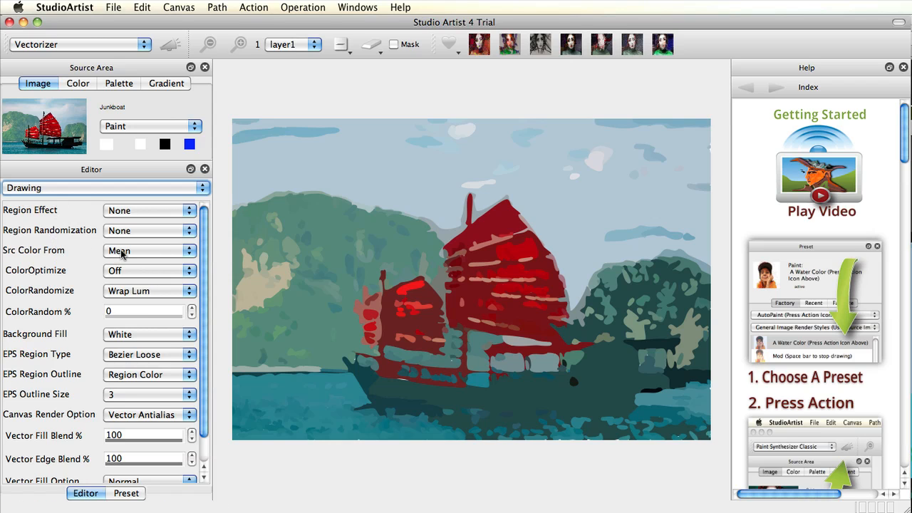
click(149, 250)
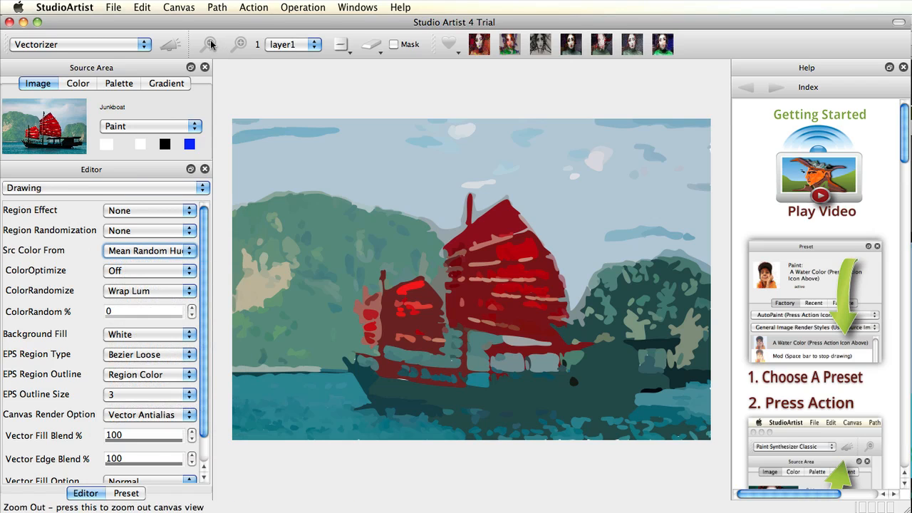
click(171, 44)
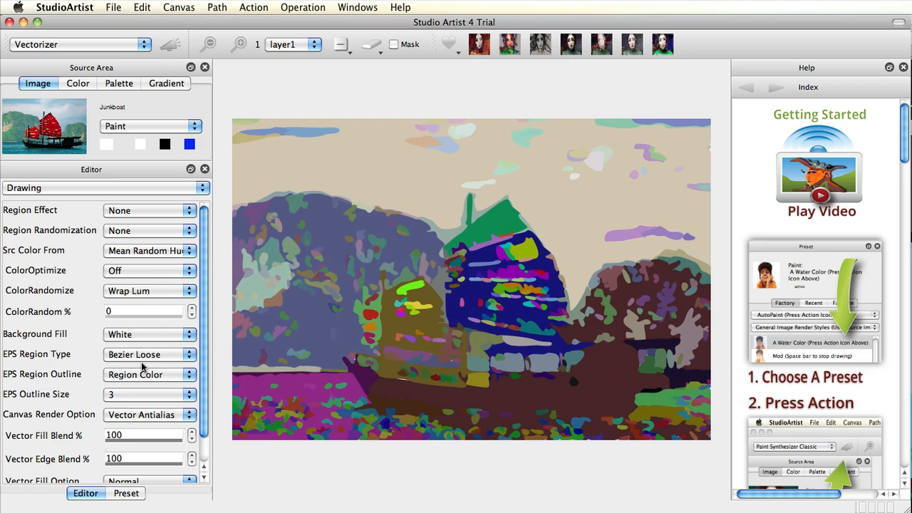
click(150, 374)
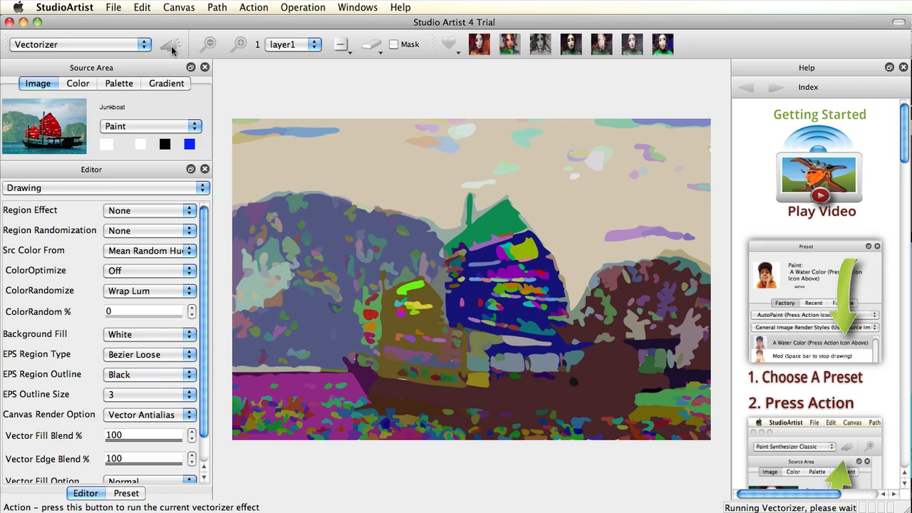
click(170, 44)
text(1)
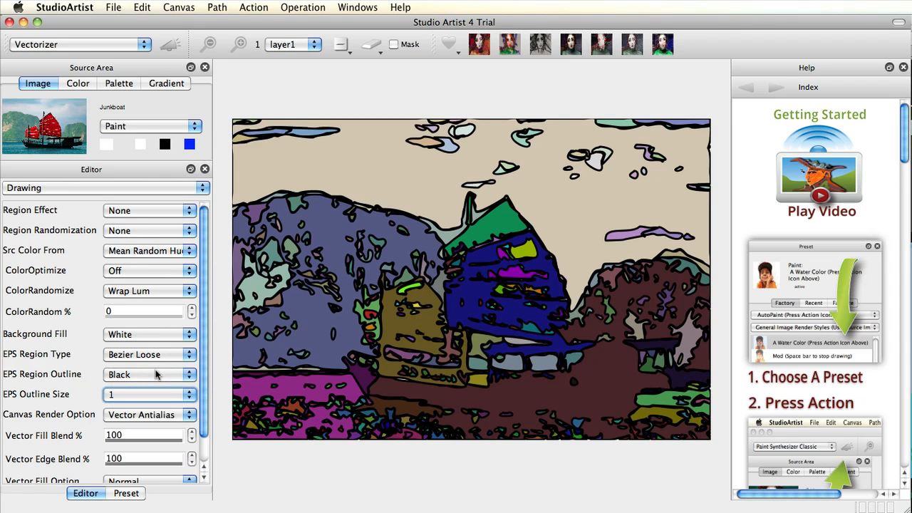
click(170, 44)
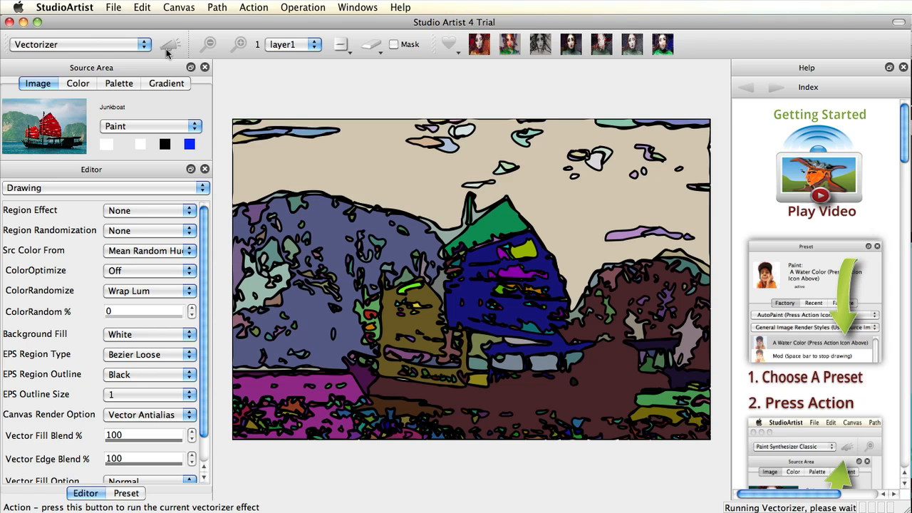
click(169, 45)
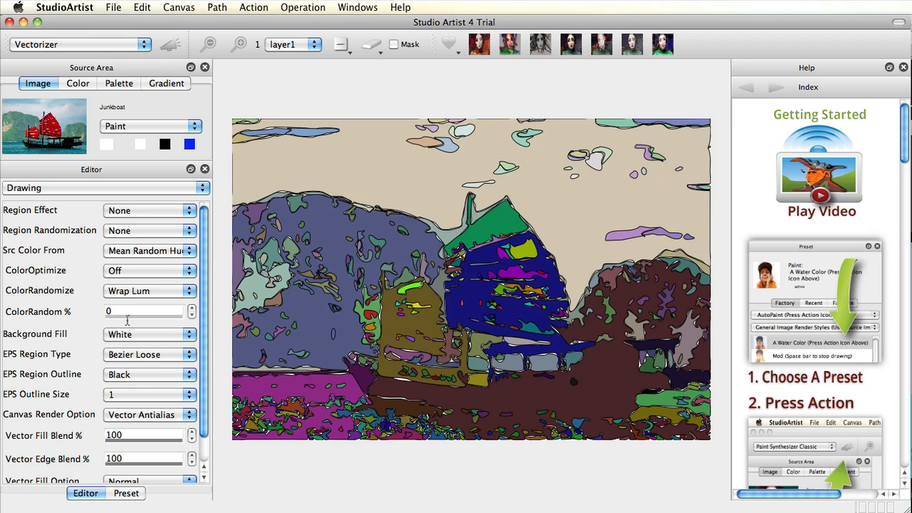
Set the Background Fill to black, rerender, and bring up the Composite parameters
click(149, 334)
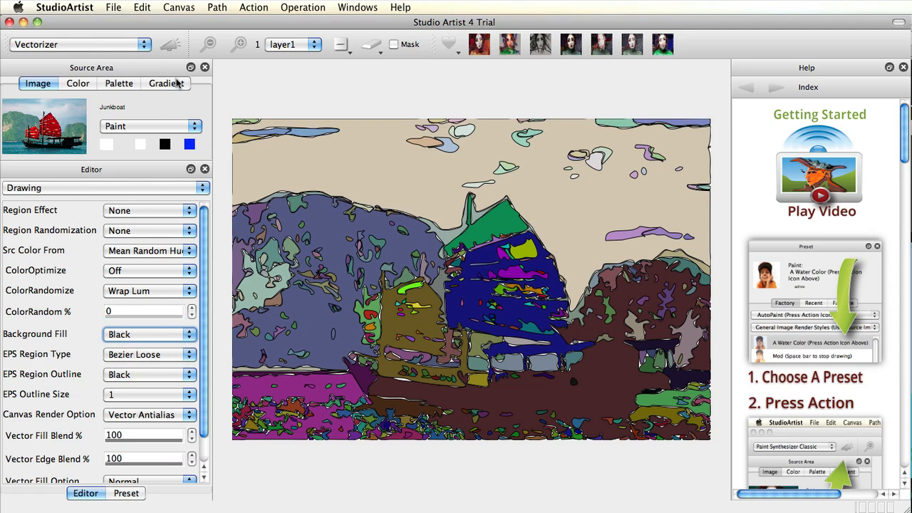
click(169, 44)
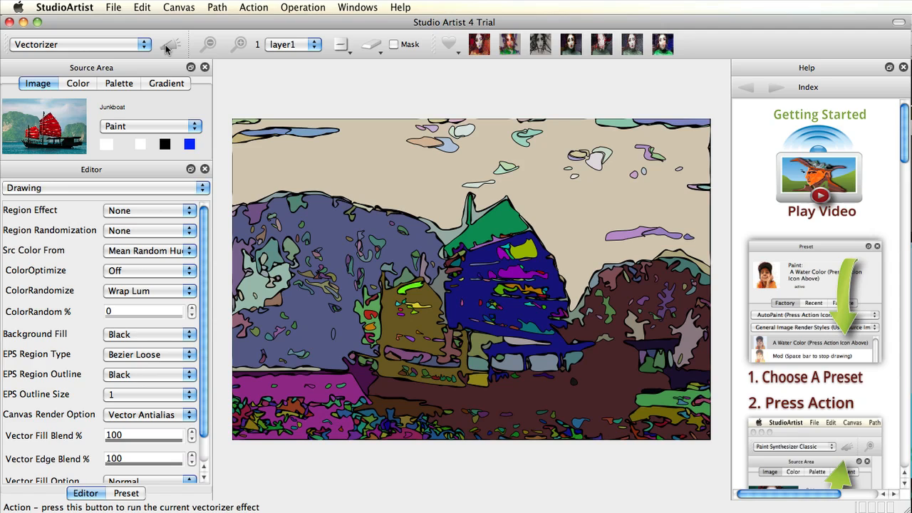
click(103, 187)
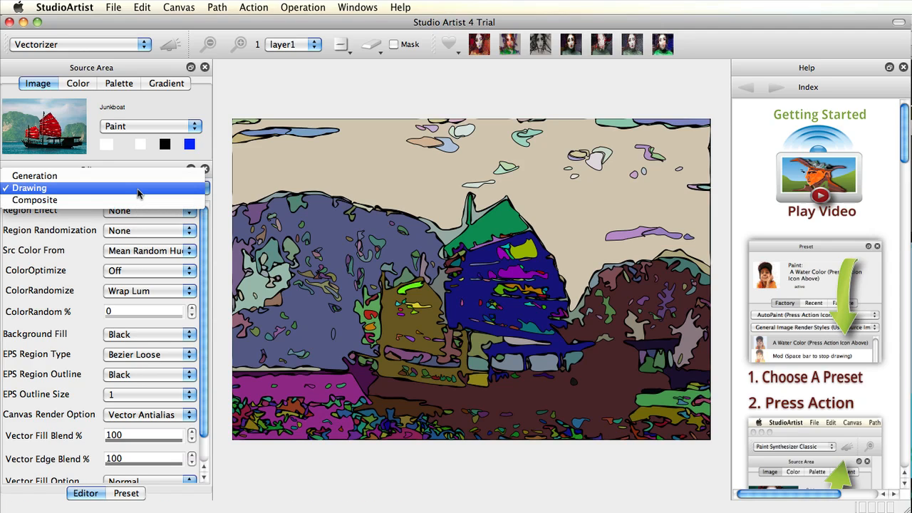
click(34, 199)
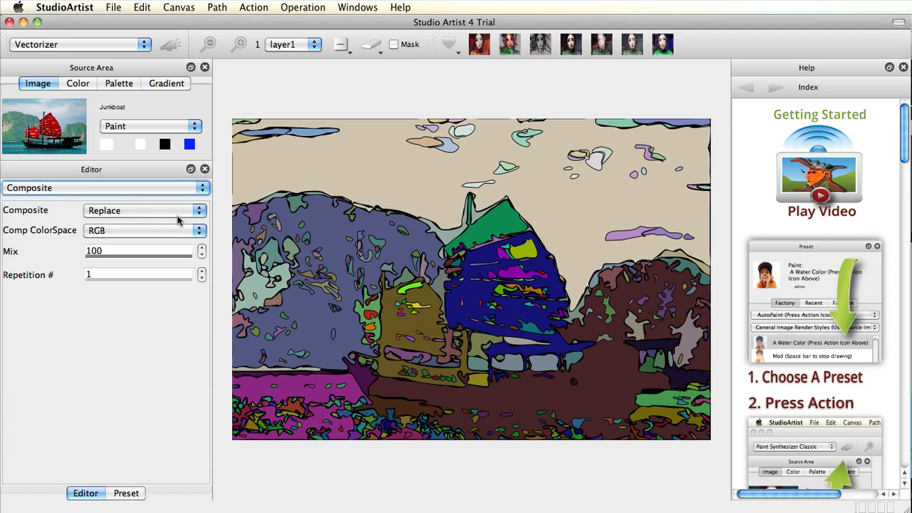
Composite the vectorized junkboat with Add, then set Composite back to Replace
click(142, 210)
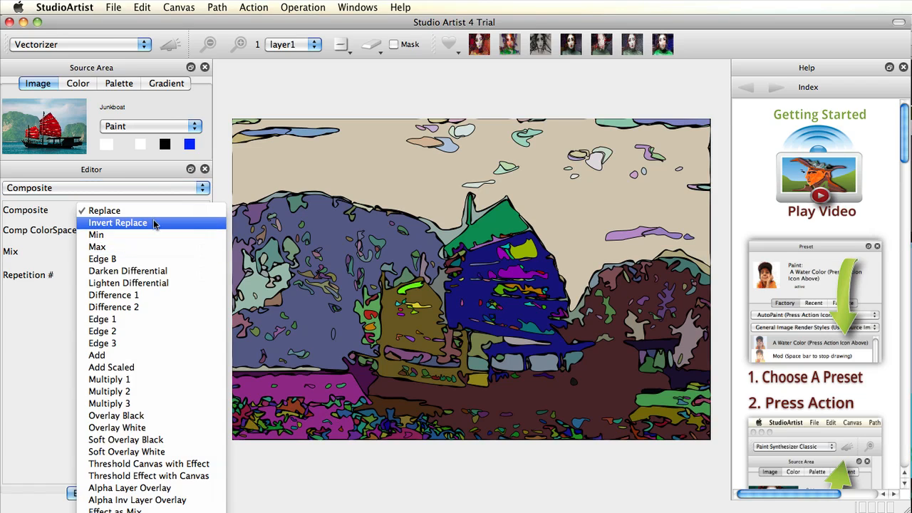
mouse_move(136, 355)
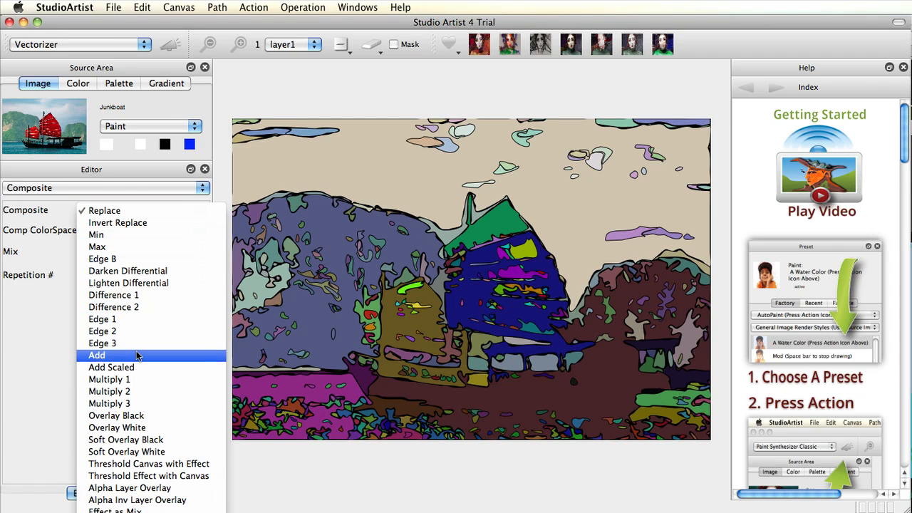
click(96, 355)
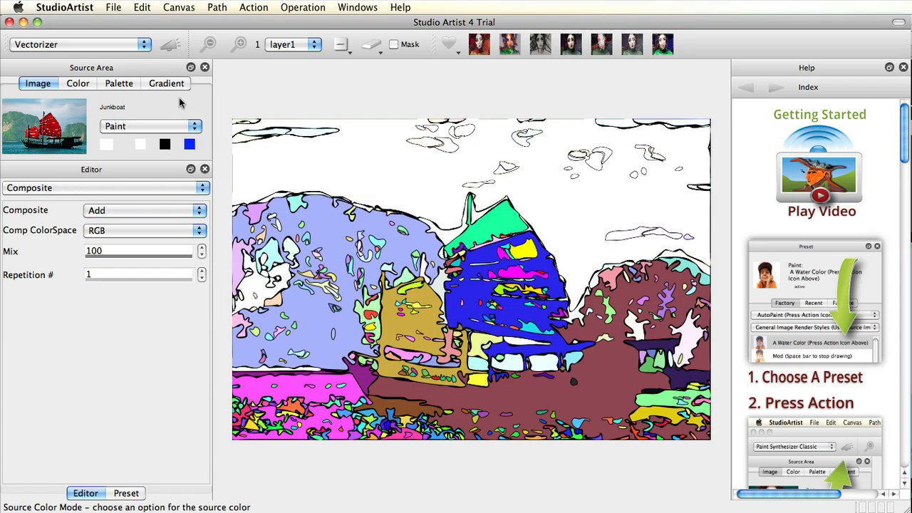
click(143, 210)
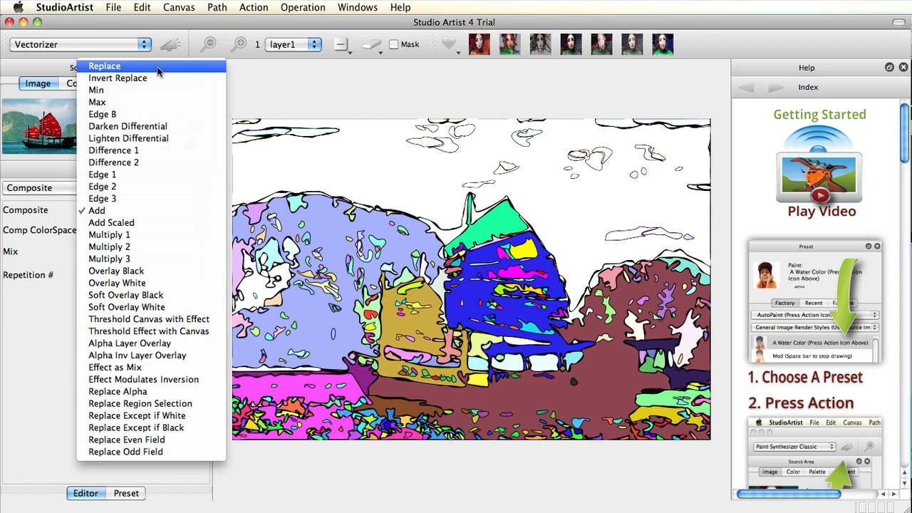
click(104, 65)
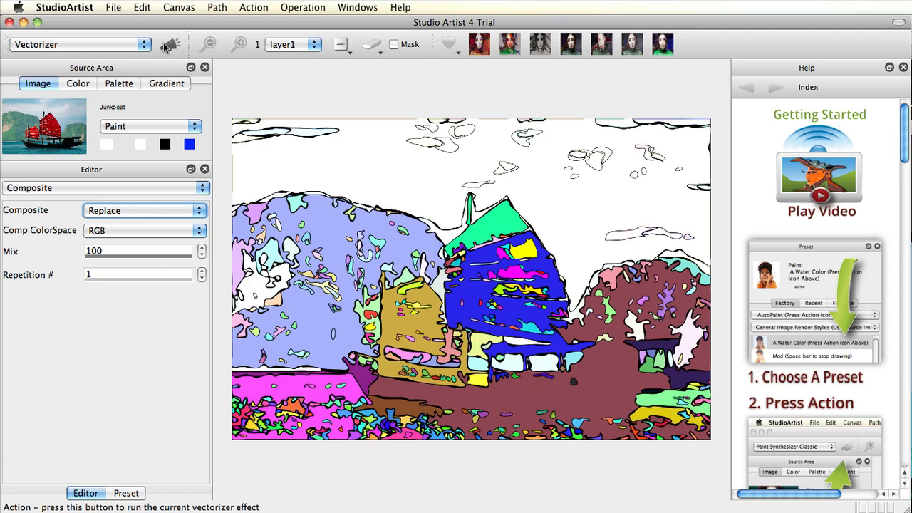